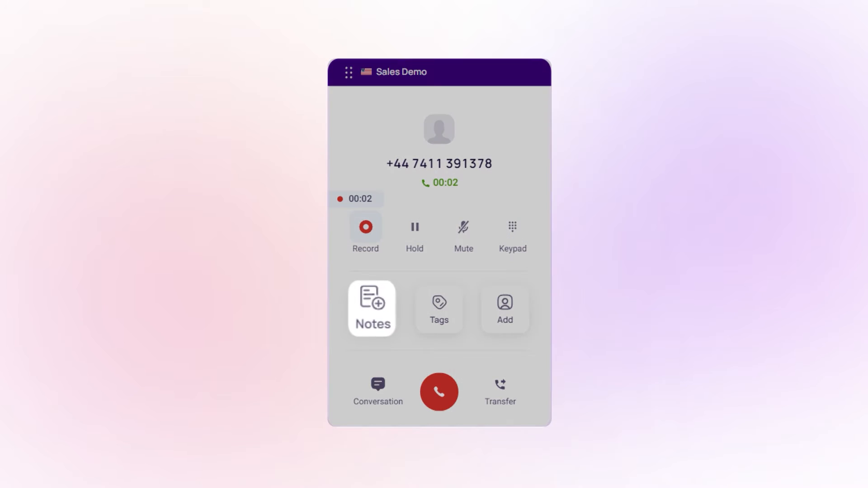
Show the workspace dashboard with live call statistics and call totals.
click(438, 309)
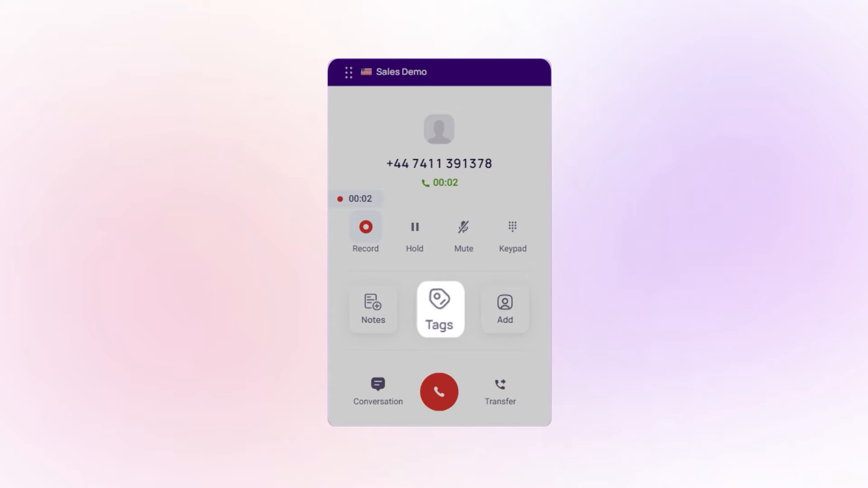
mouse_move(414, 230)
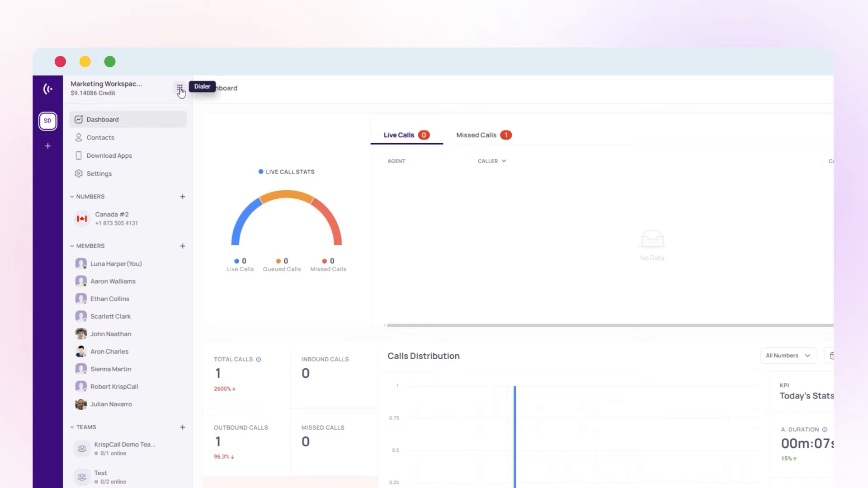
click(179, 89)
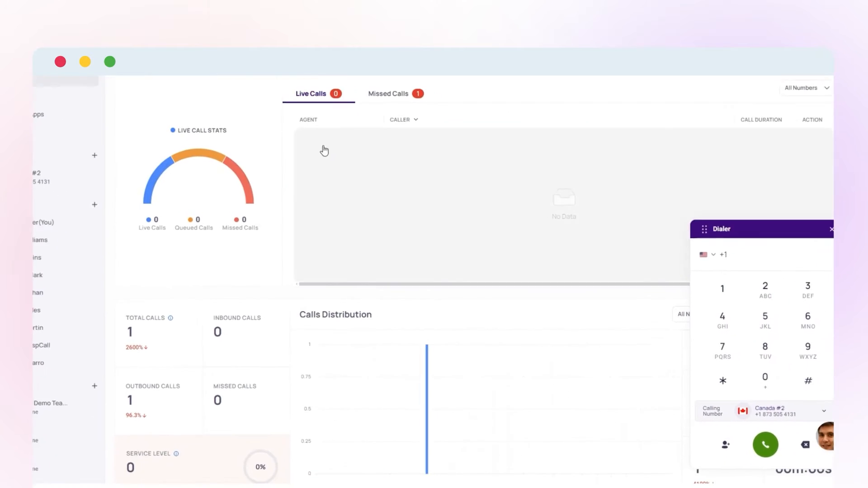
text(32522)
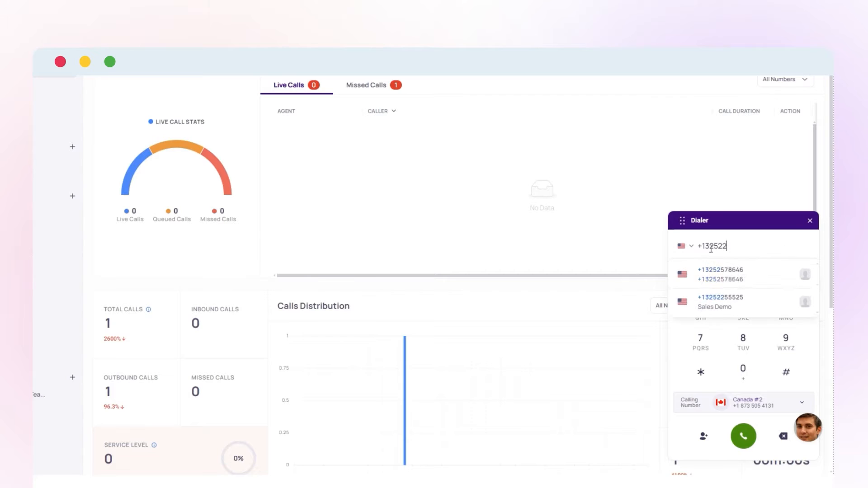
click(720, 302)
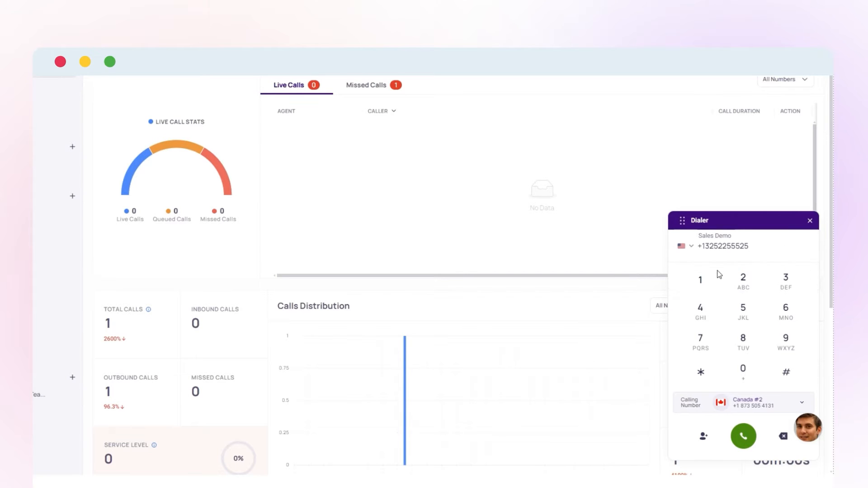
click(743, 436)
text(Requested Discount for Essential Plan)
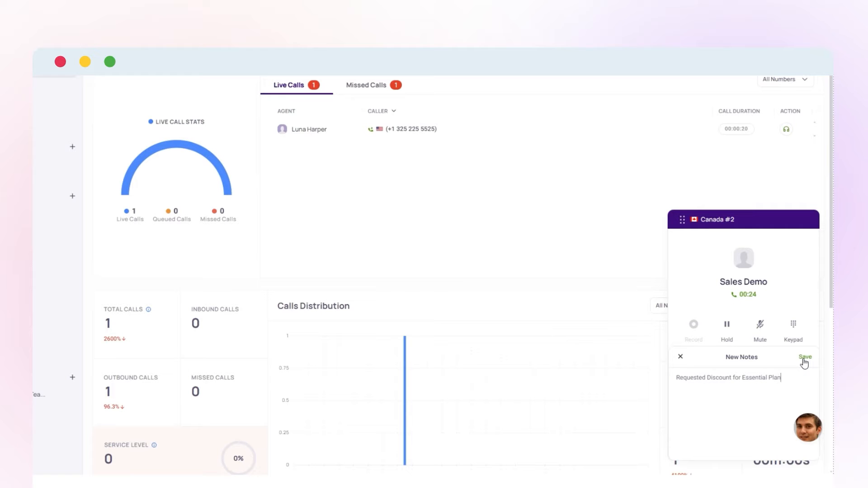
Save the 'Requested Discount for Essential Plan' note and view the Sales Demo conversation thread.
click(804, 357)
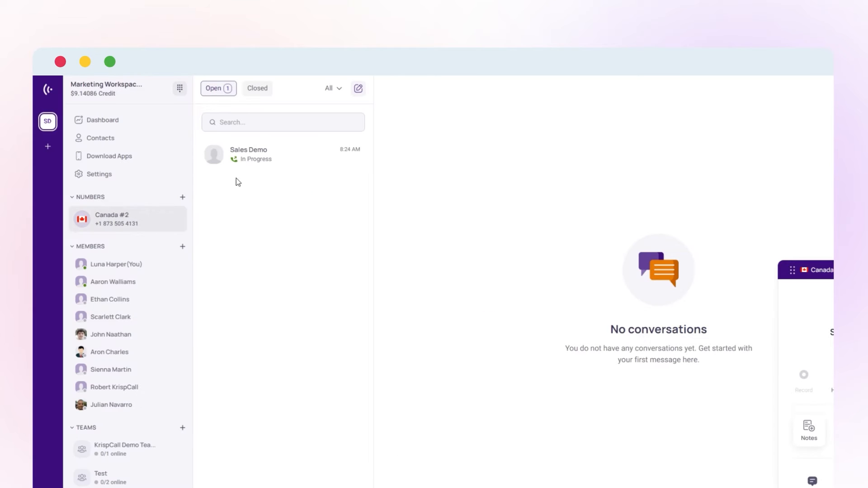
click(248, 154)
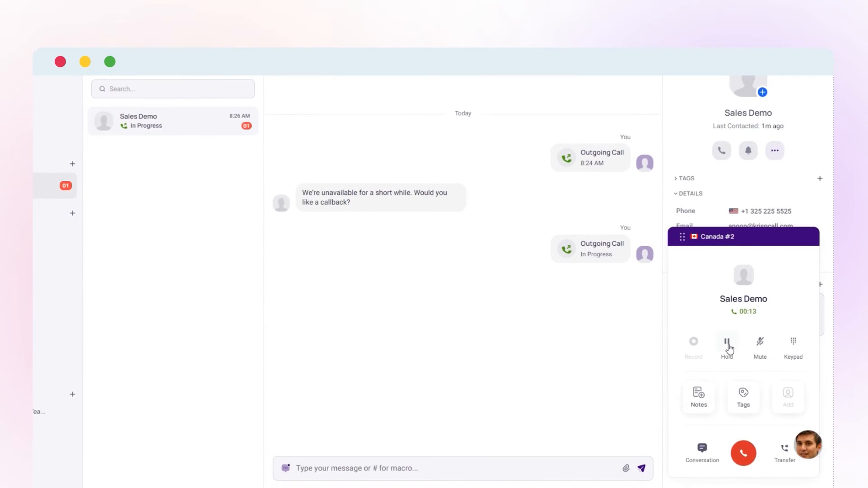
Place the Sales Demo call on hold, then resume it.
click(726, 343)
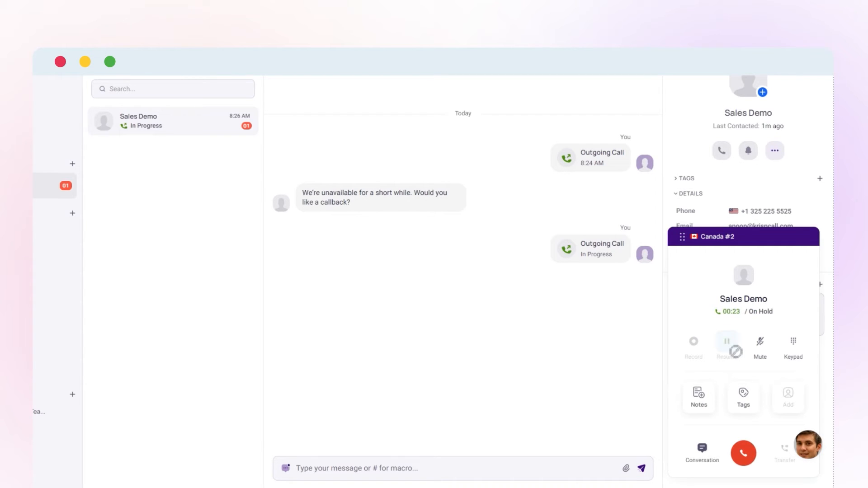
click(726, 344)
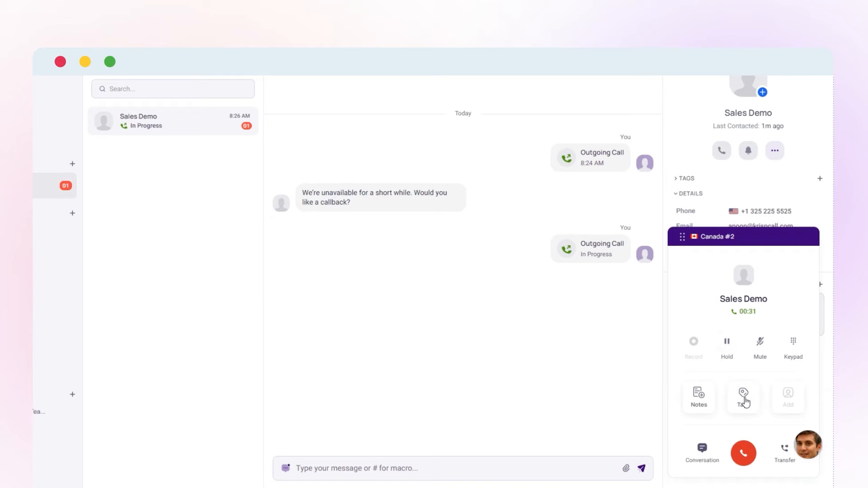
Bring up tagging for the live call, then switch to the Contacts list.
click(743, 398)
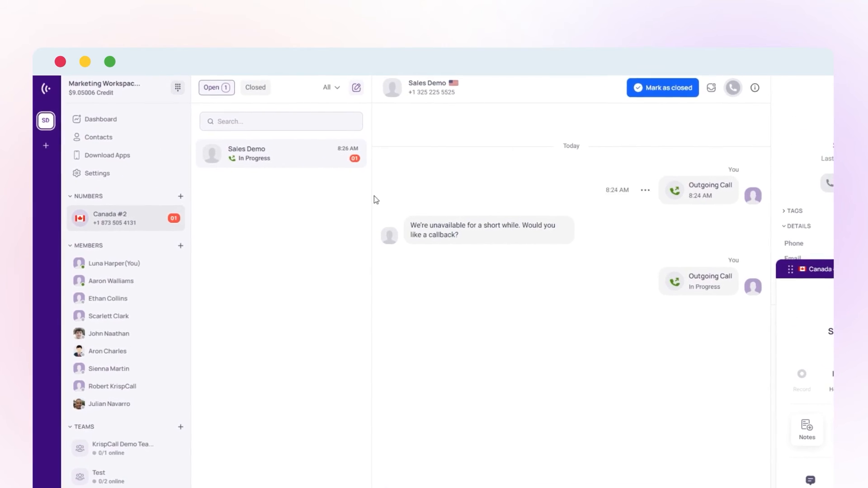
click(100, 137)
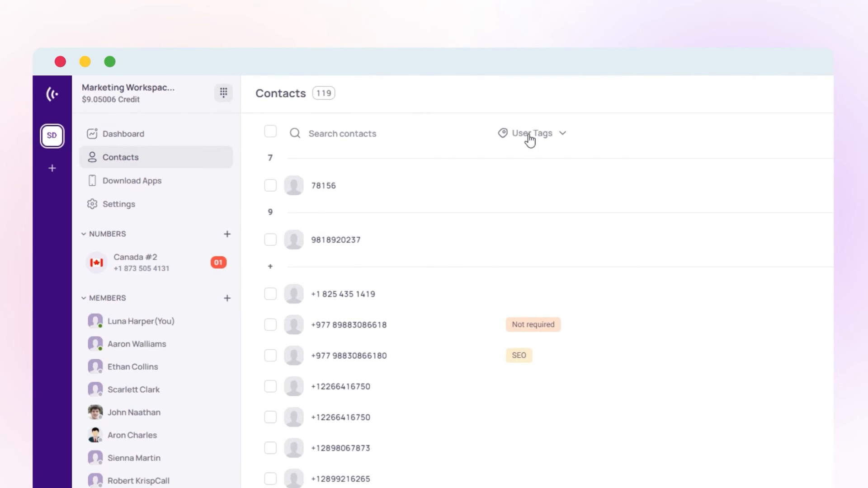
Show the User Tags filter options (SEO, customer1, Not required, important client) for contacts.
click(531, 133)
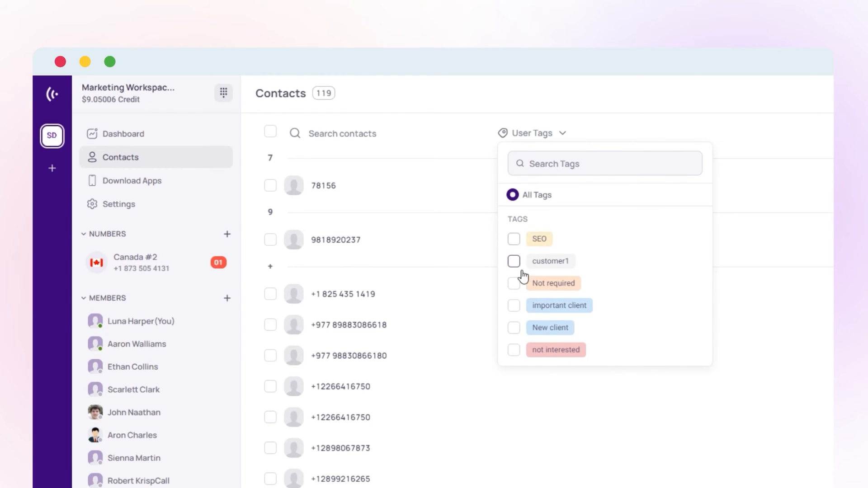
mouse_move(514, 353)
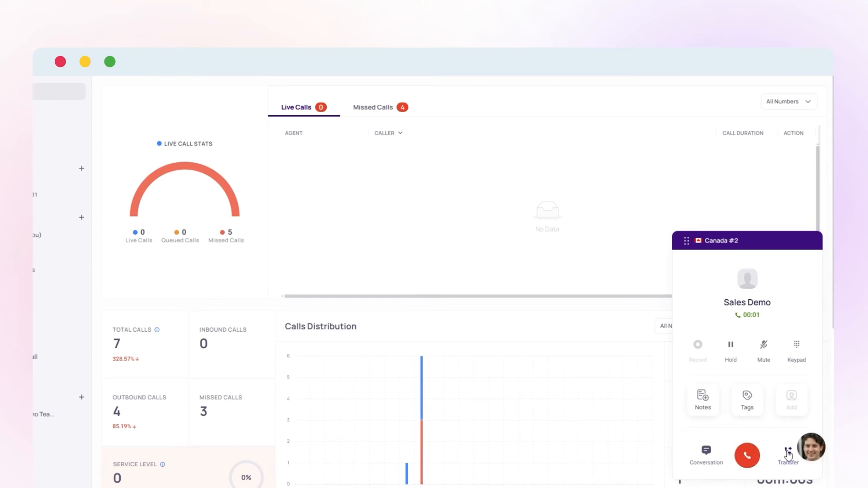
Start a transfer of the Sales Demo call and choose the External number option.
click(788, 454)
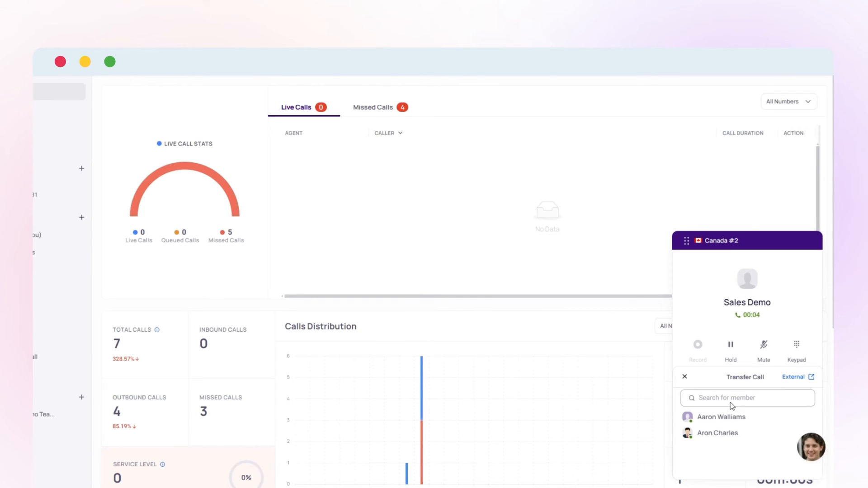
click(721, 416)
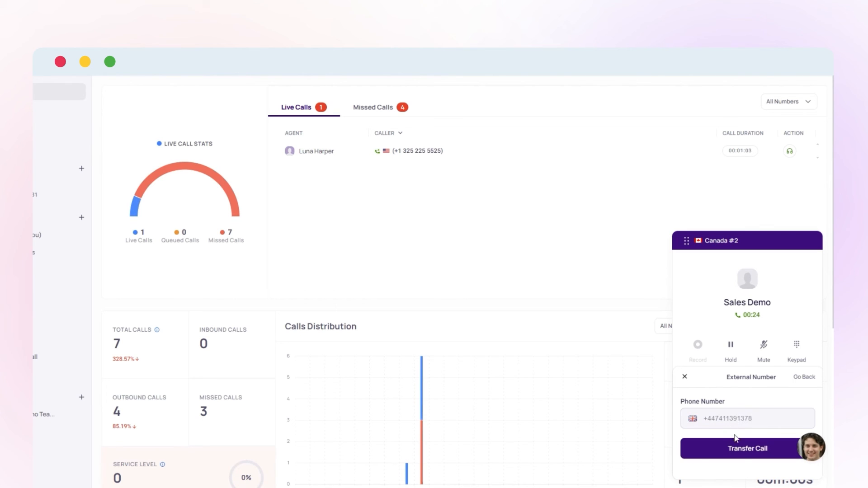
click(746, 448)
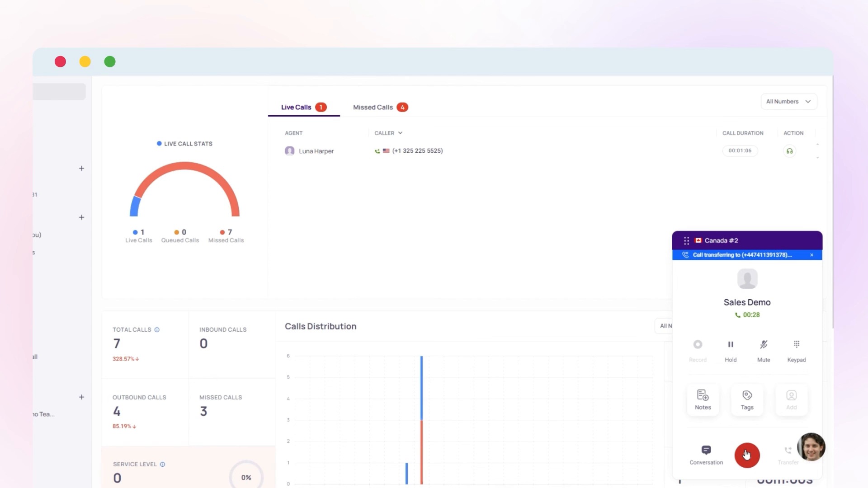